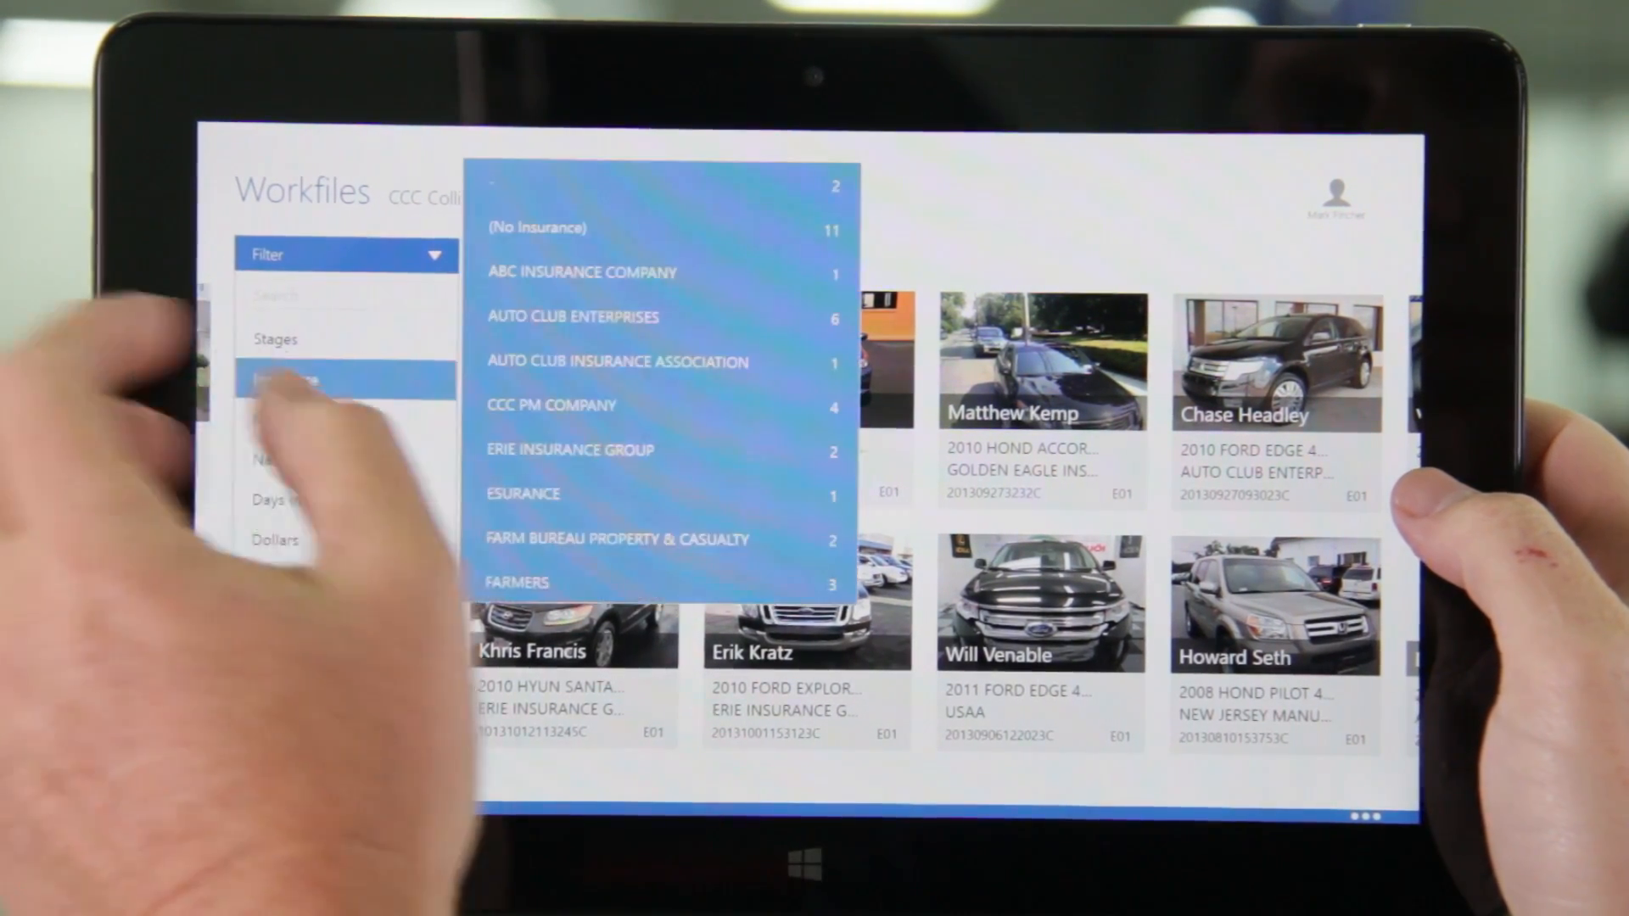
left_click(579, 273)
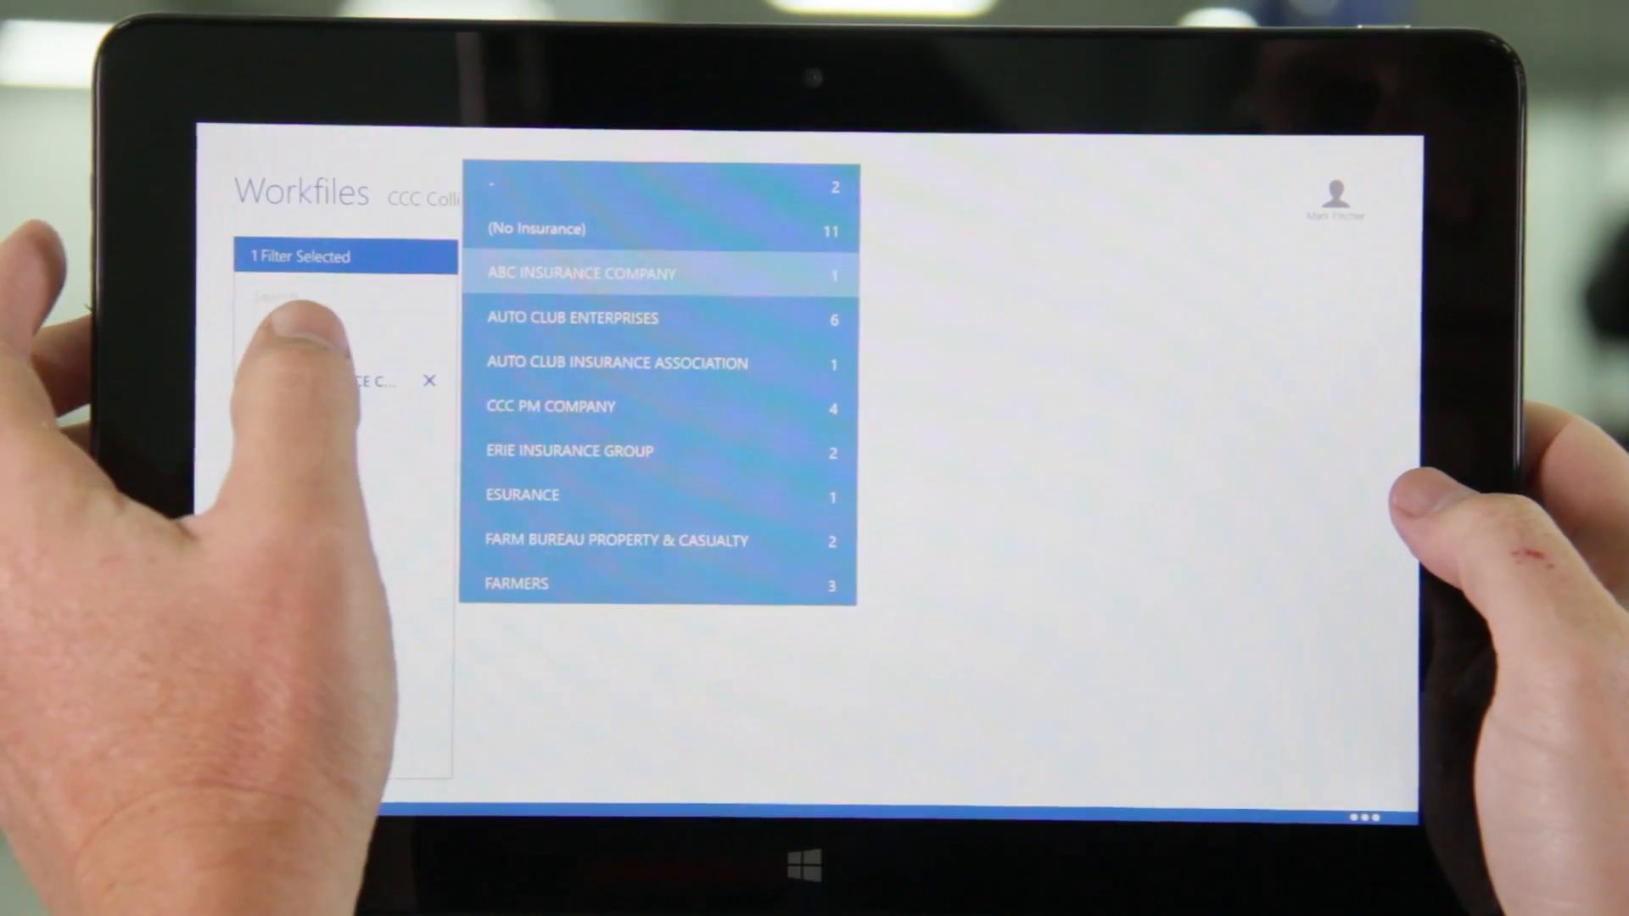
left_click(578, 273)
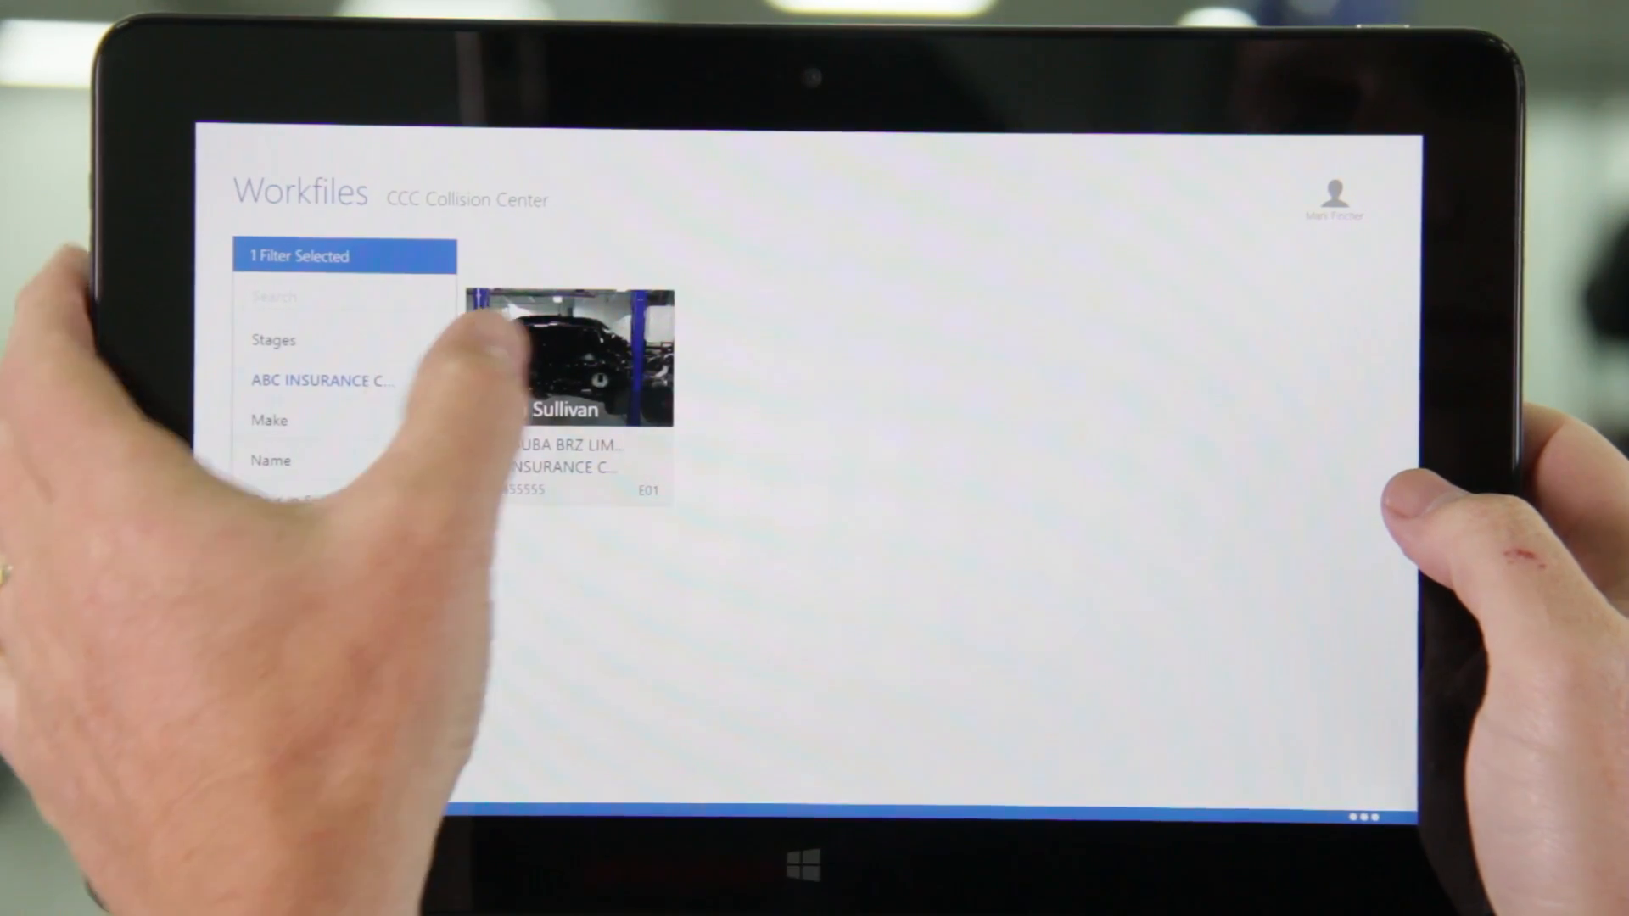
left_click(568, 394)
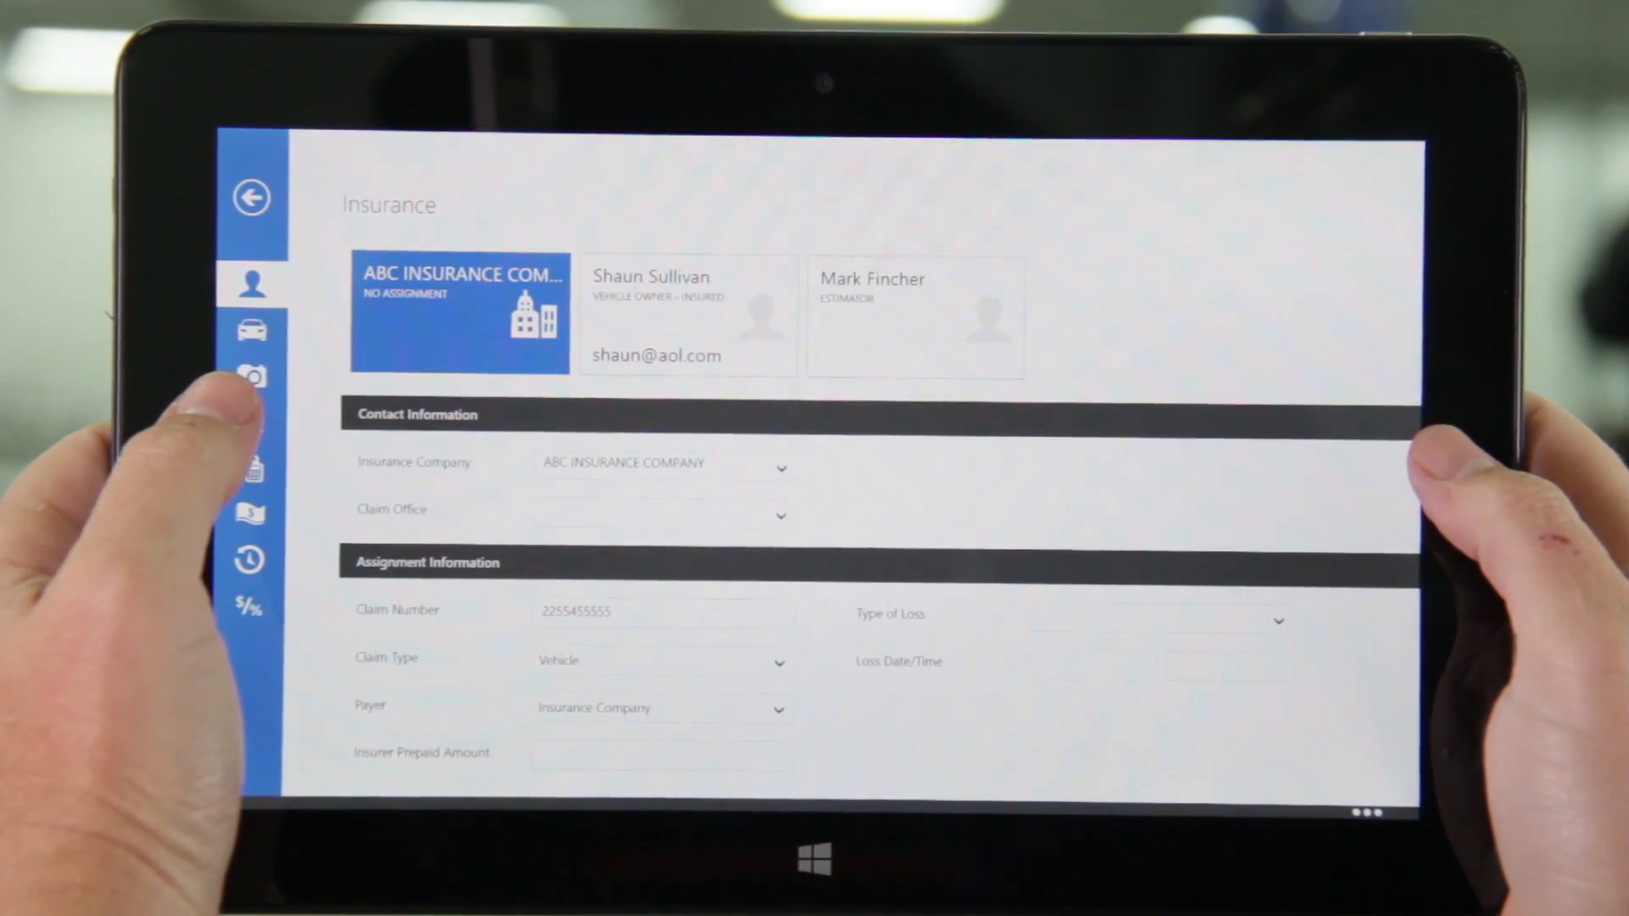
left_click(686, 316)
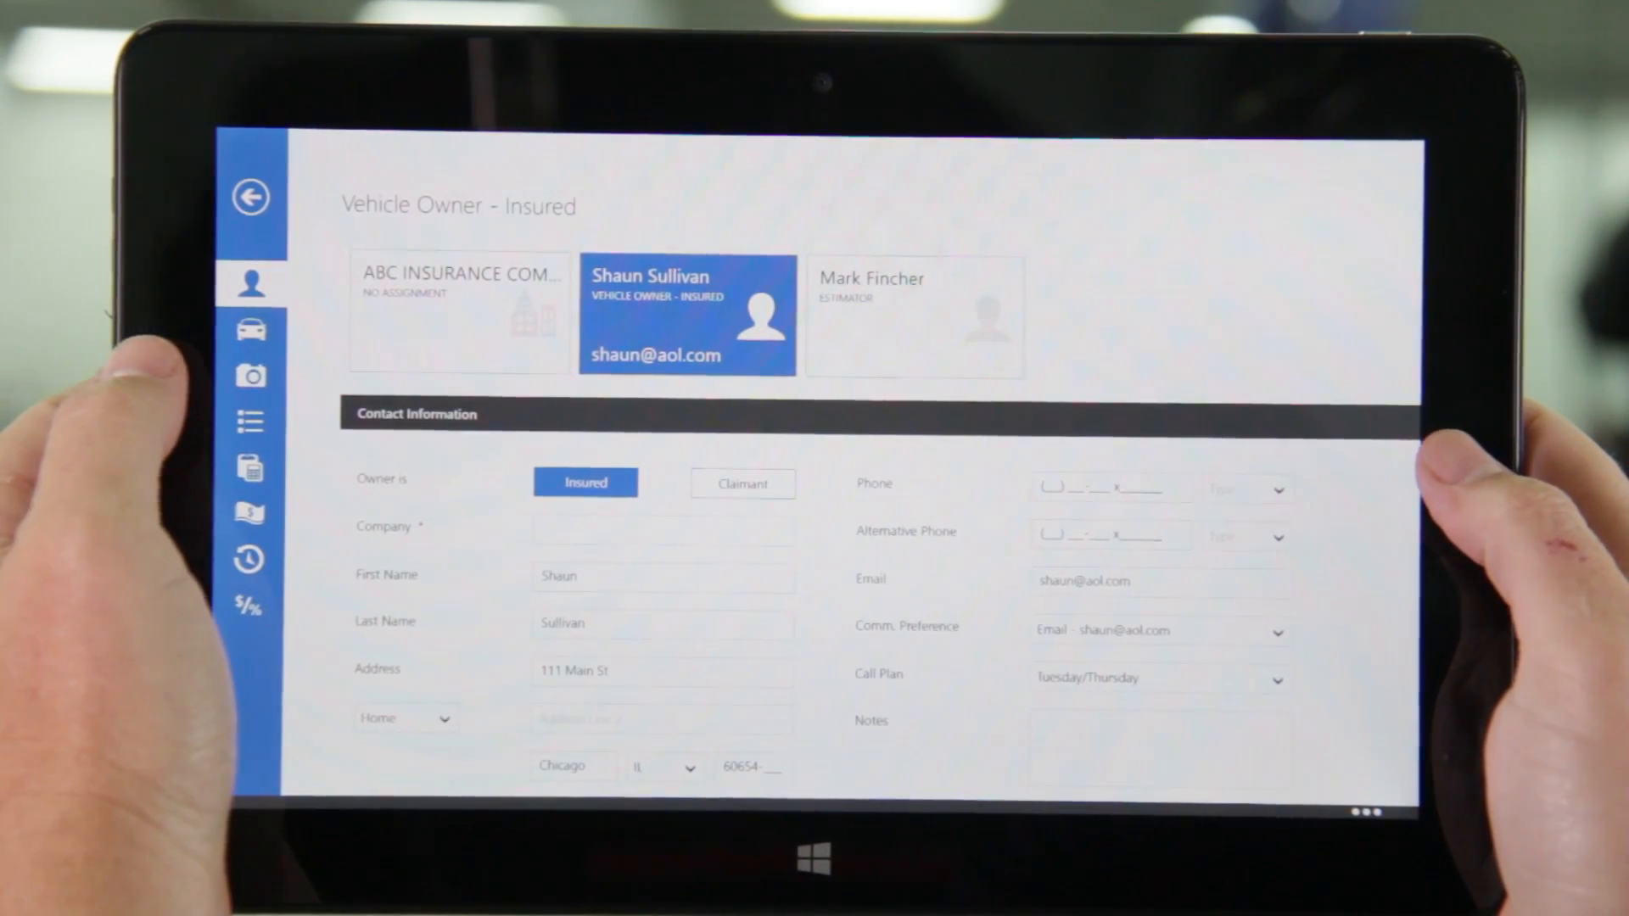
scroll("down", 3)
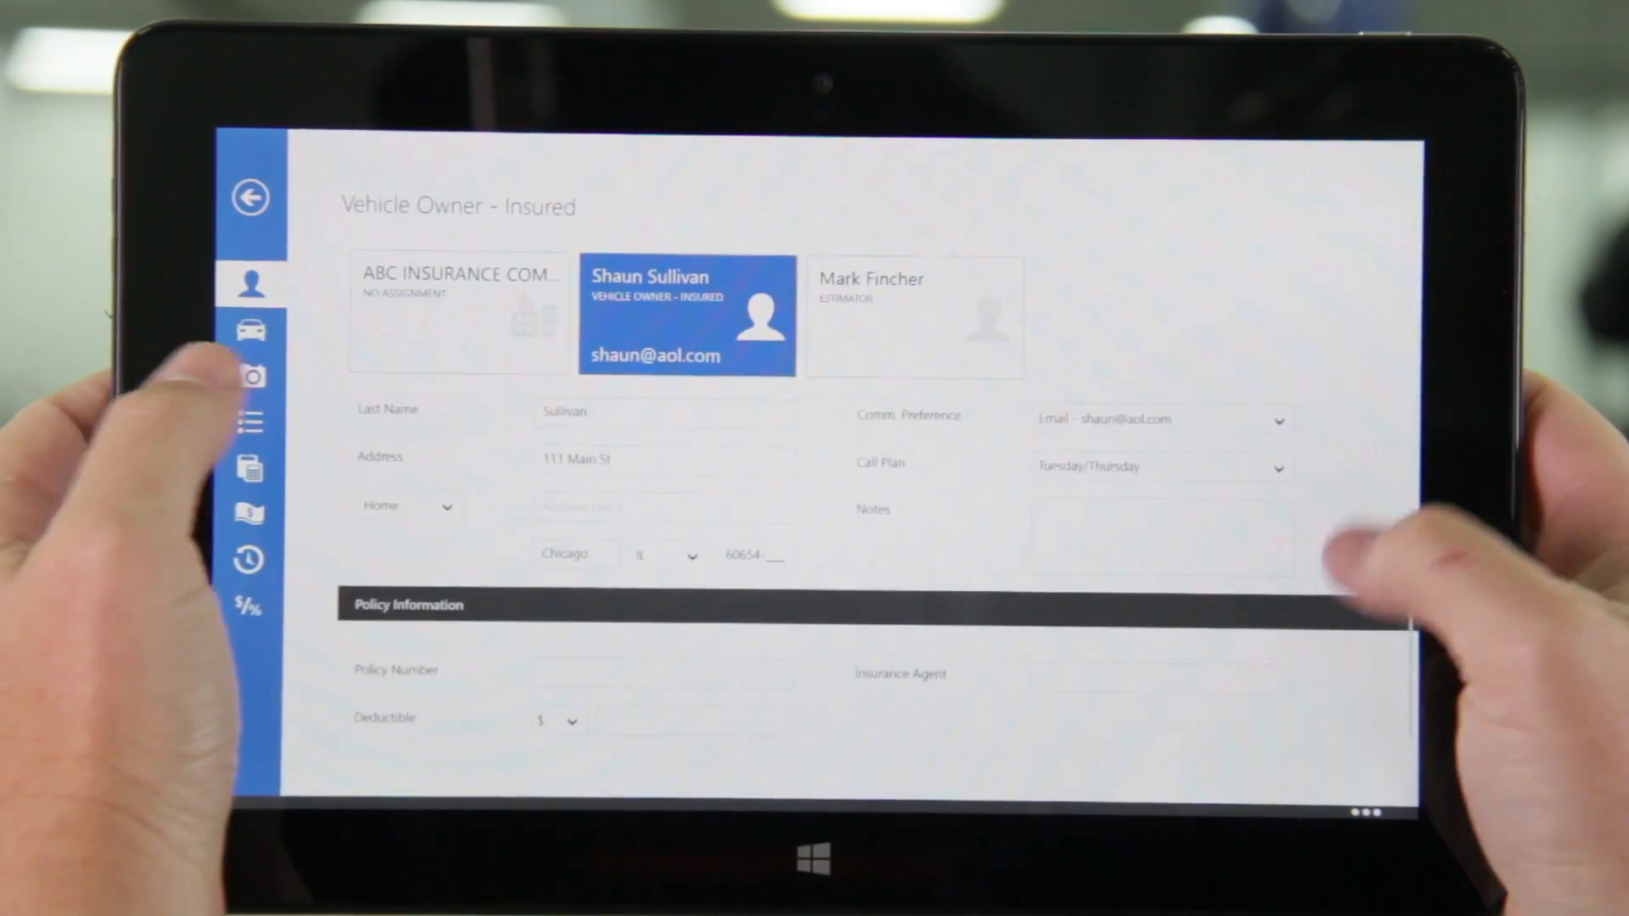
scroll("down", 3)
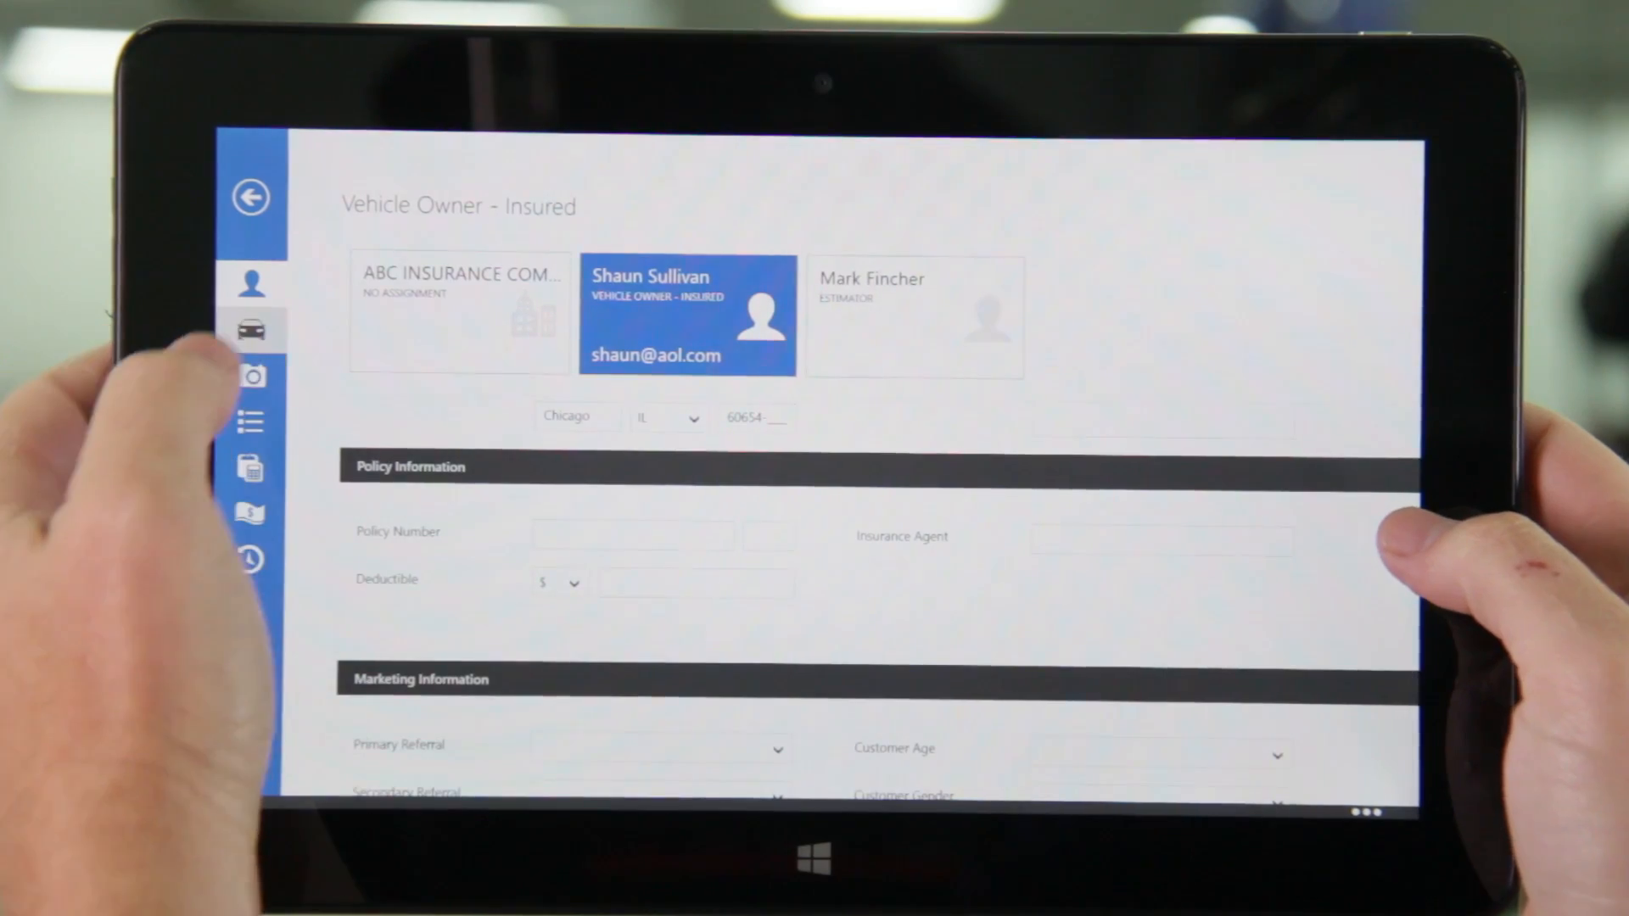
left_click(251, 330)
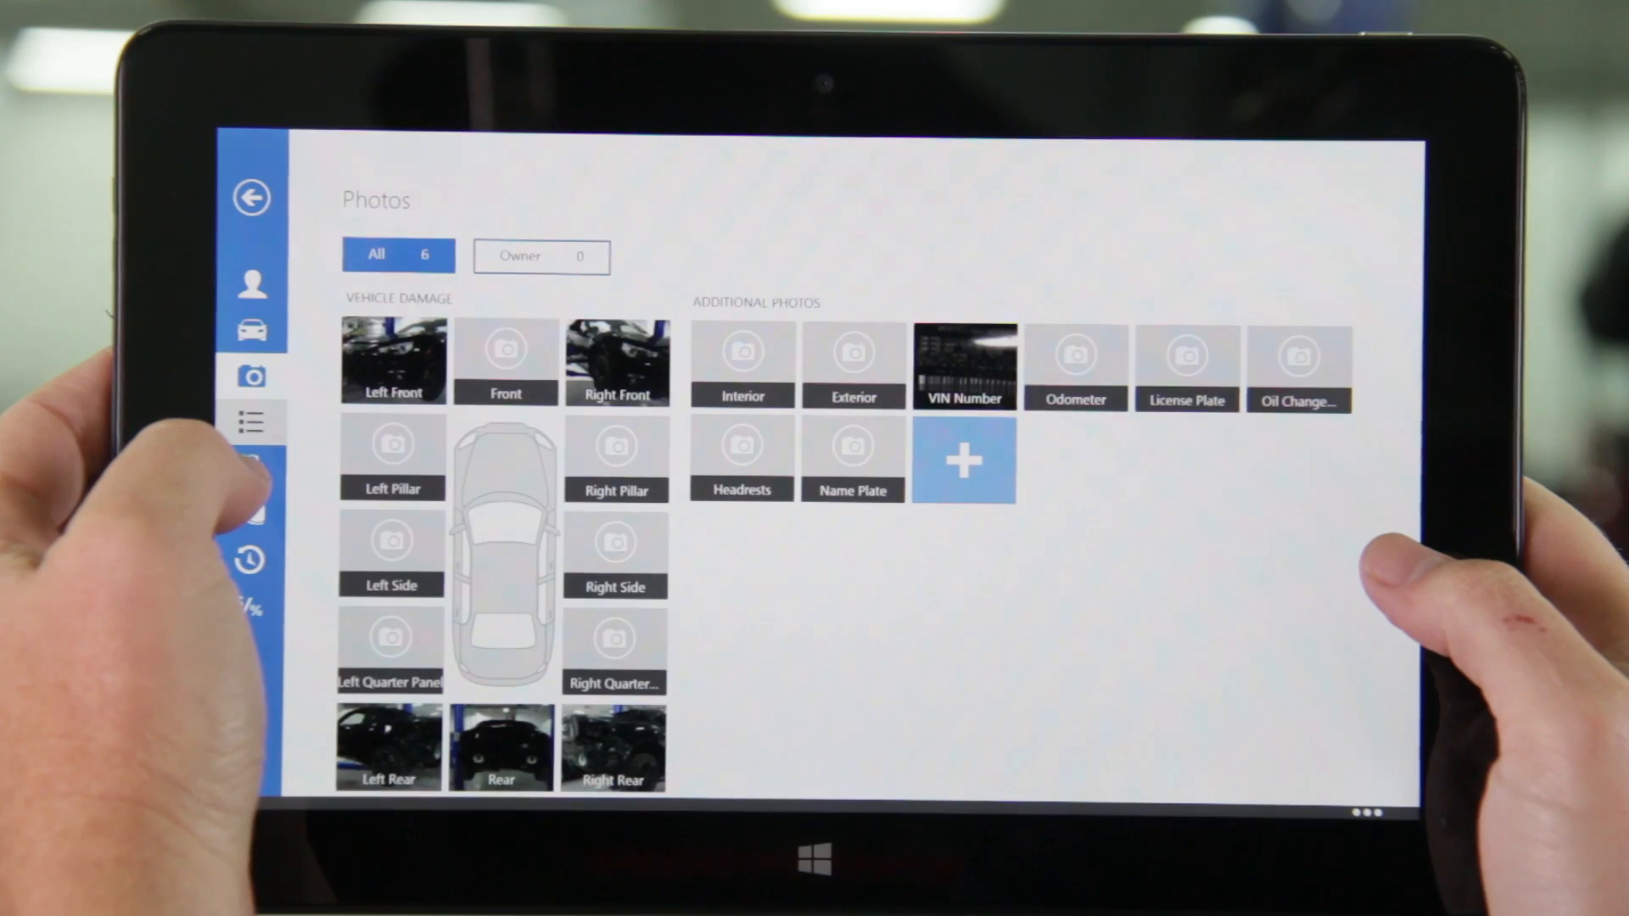
Review vehicle options including the 6 Speed Transmission, then open the Rear Bumper parts catalogue
left_click(252, 422)
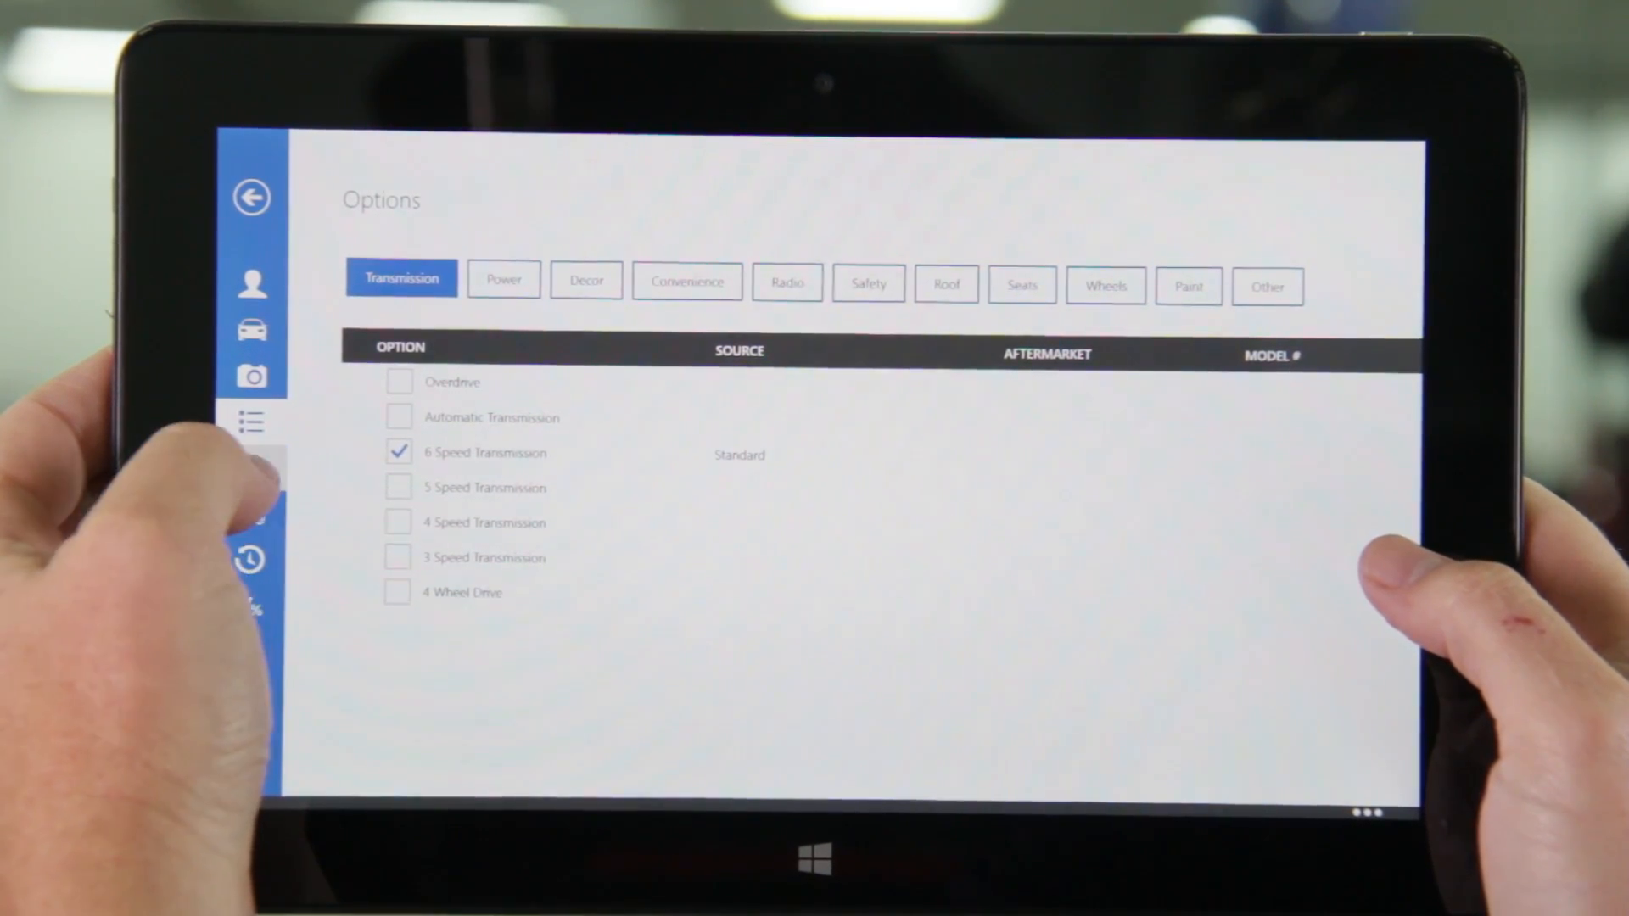
left_click(249, 467)
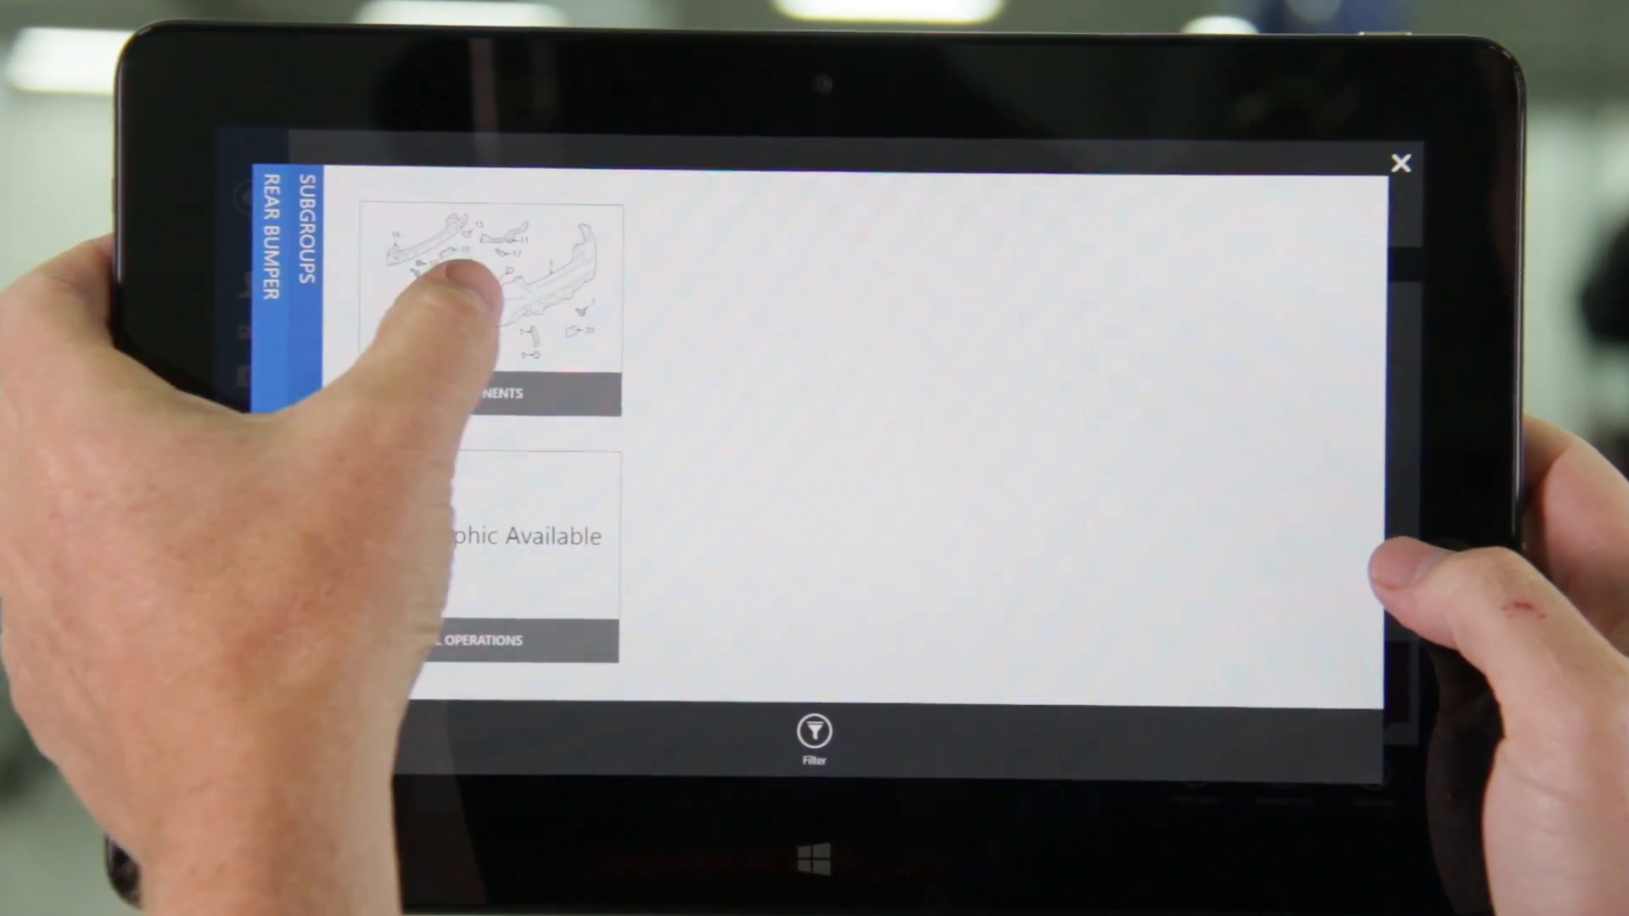
Add a rear bumper cover replacement from Bumper & Components, marked for refinishing
left_click(489, 281)
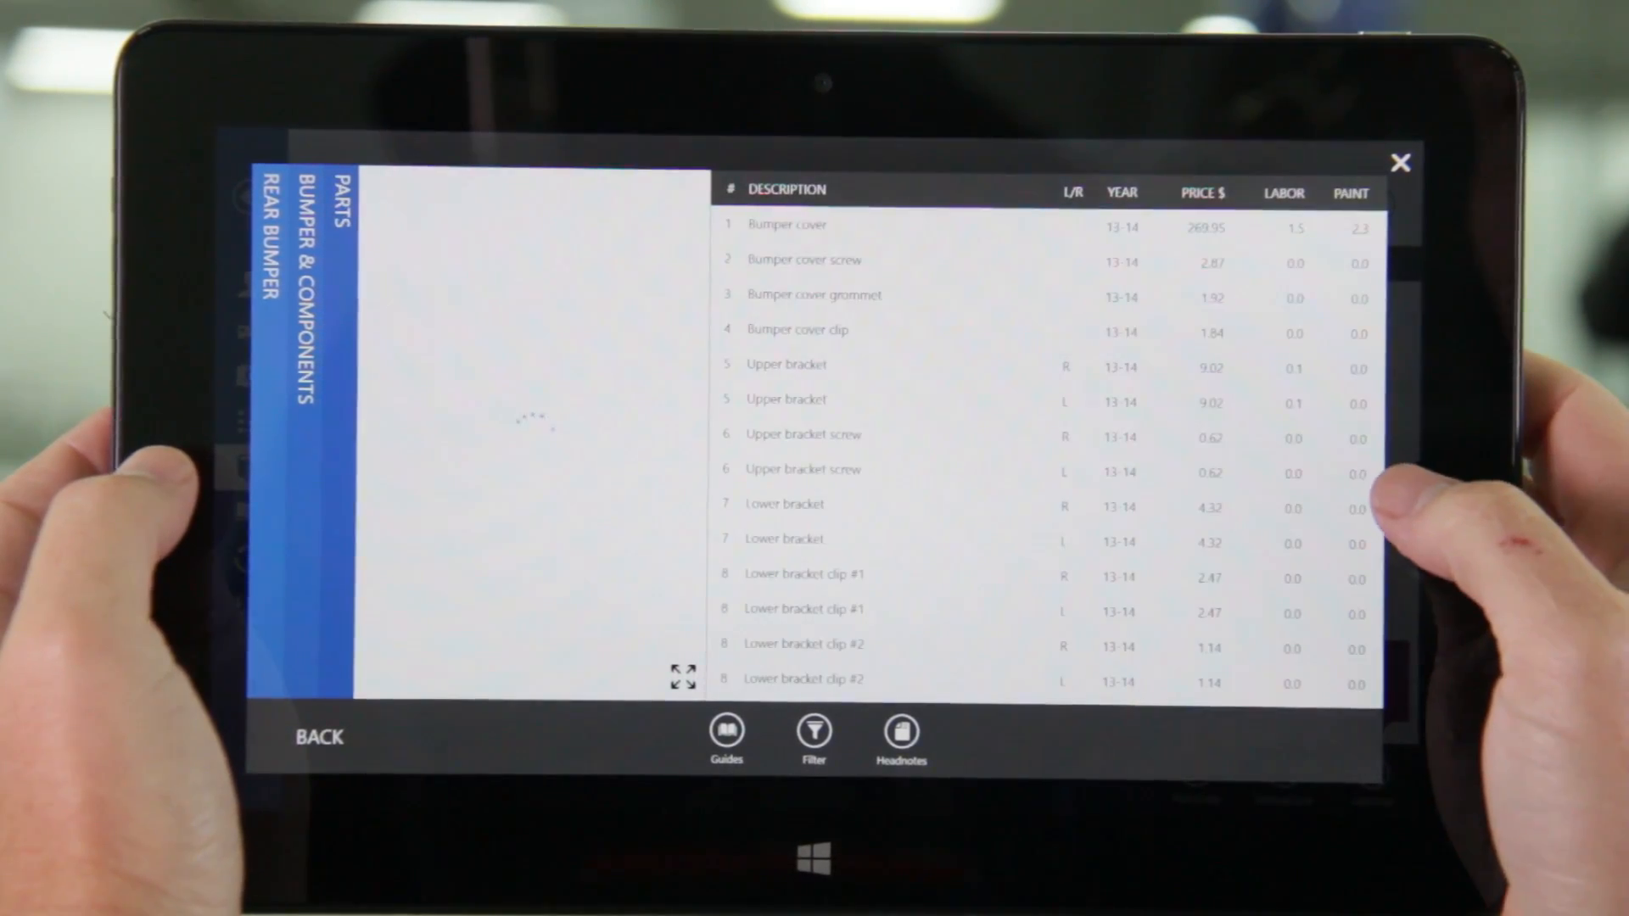
left_click(789, 224)
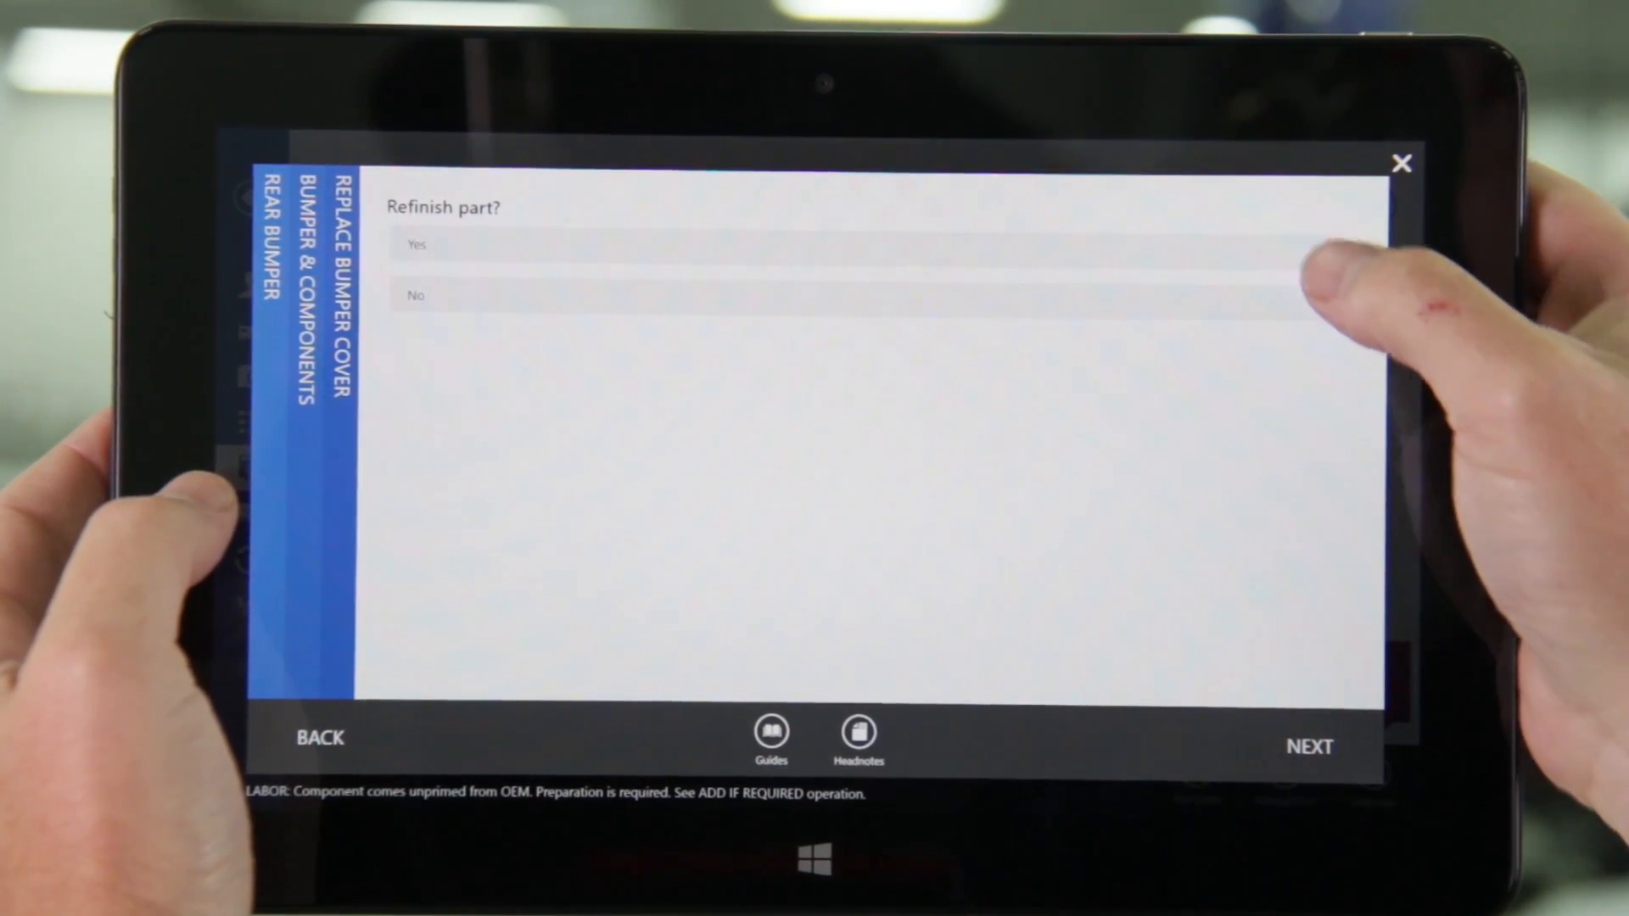
left_click(852, 249)
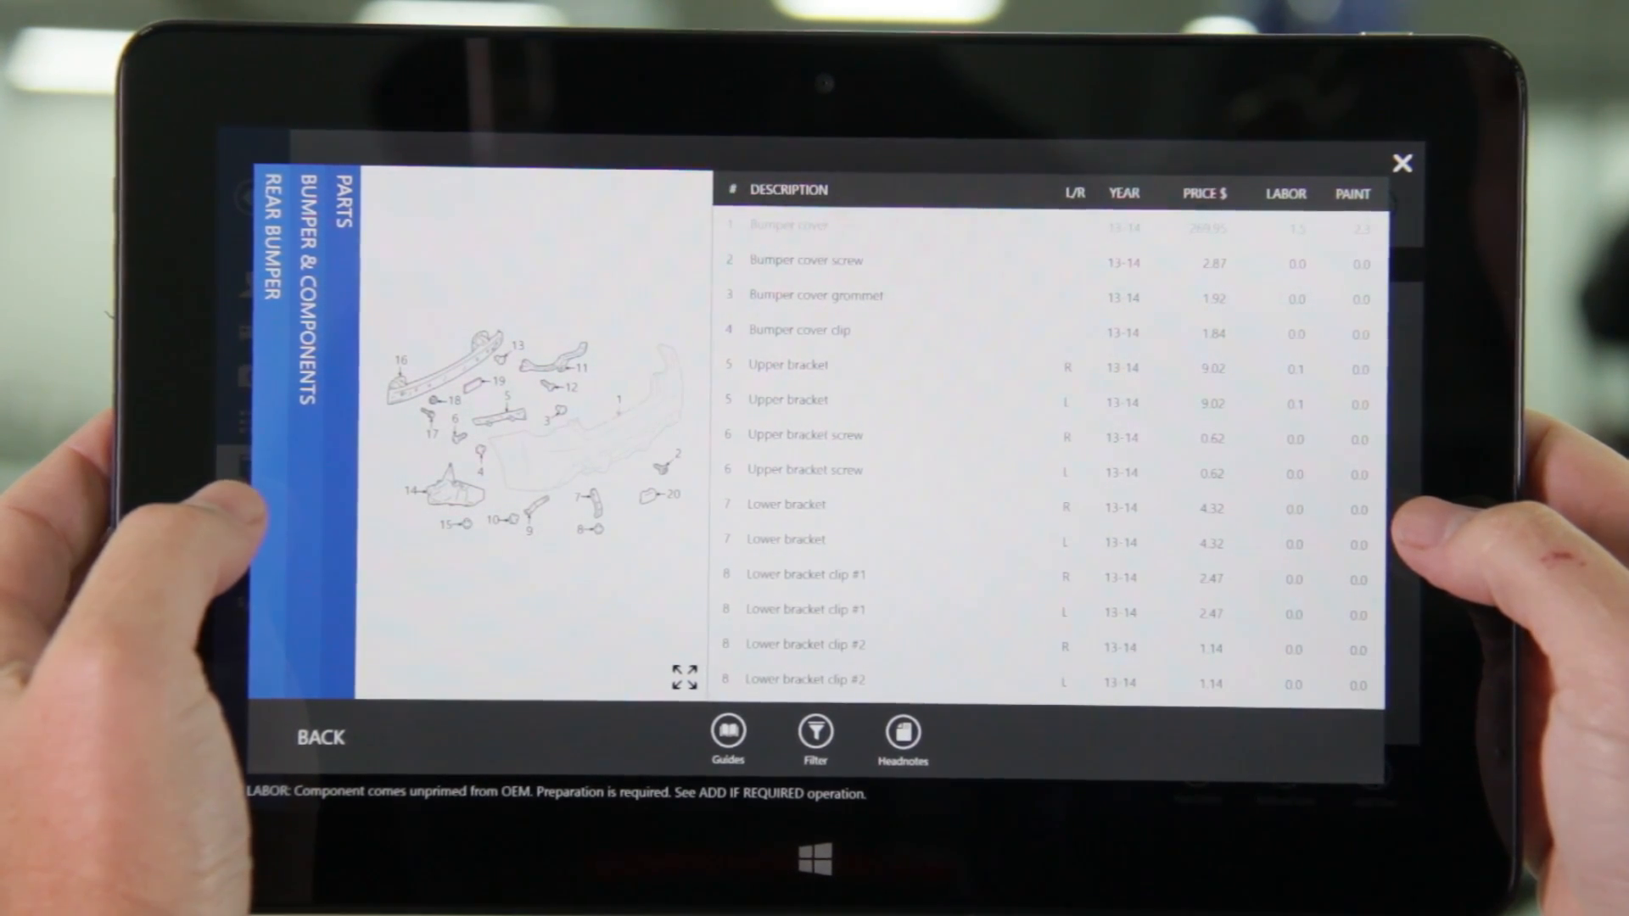
Enlarge the rear bumper diagram, then return to the parts group list
left_click(684, 676)
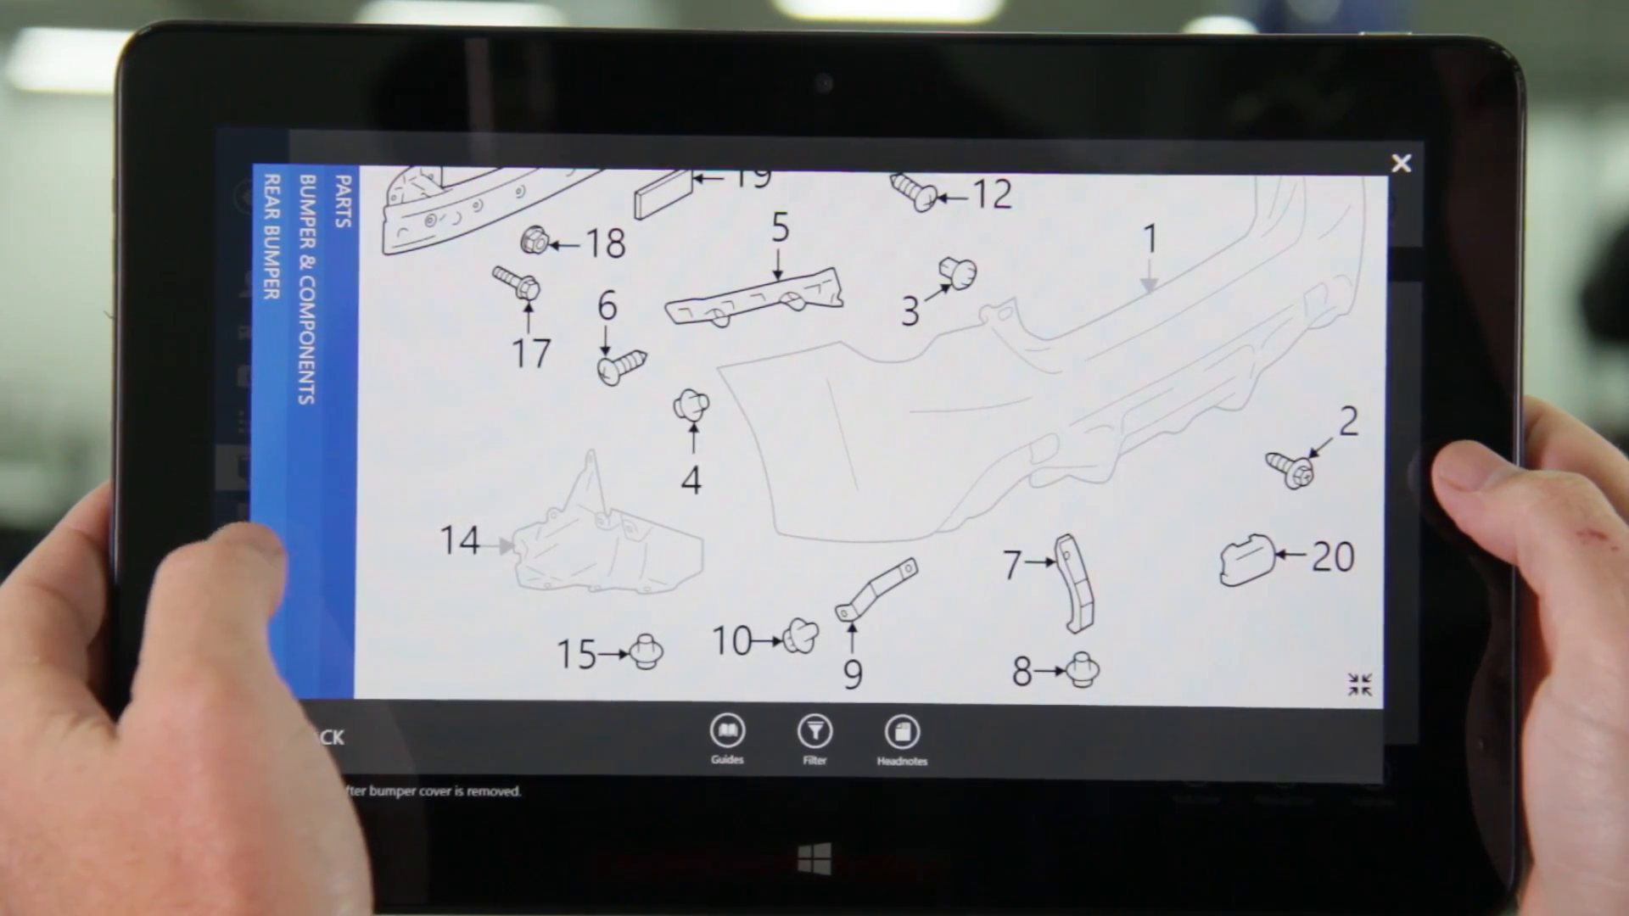
left_click(319, 738)
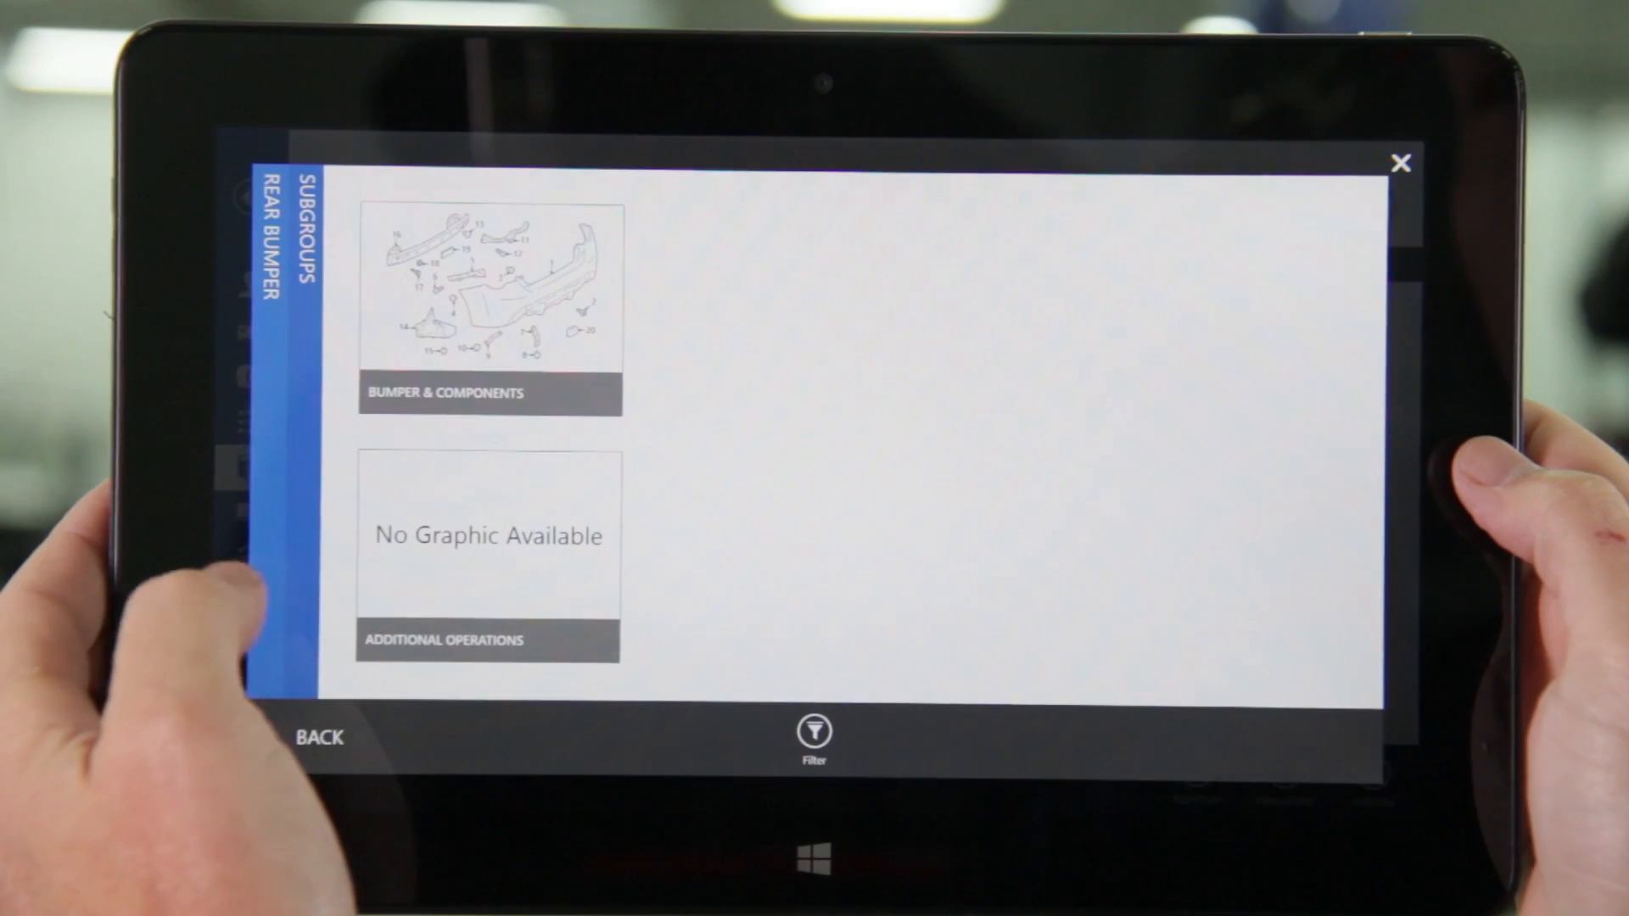
left_click(319, 738)
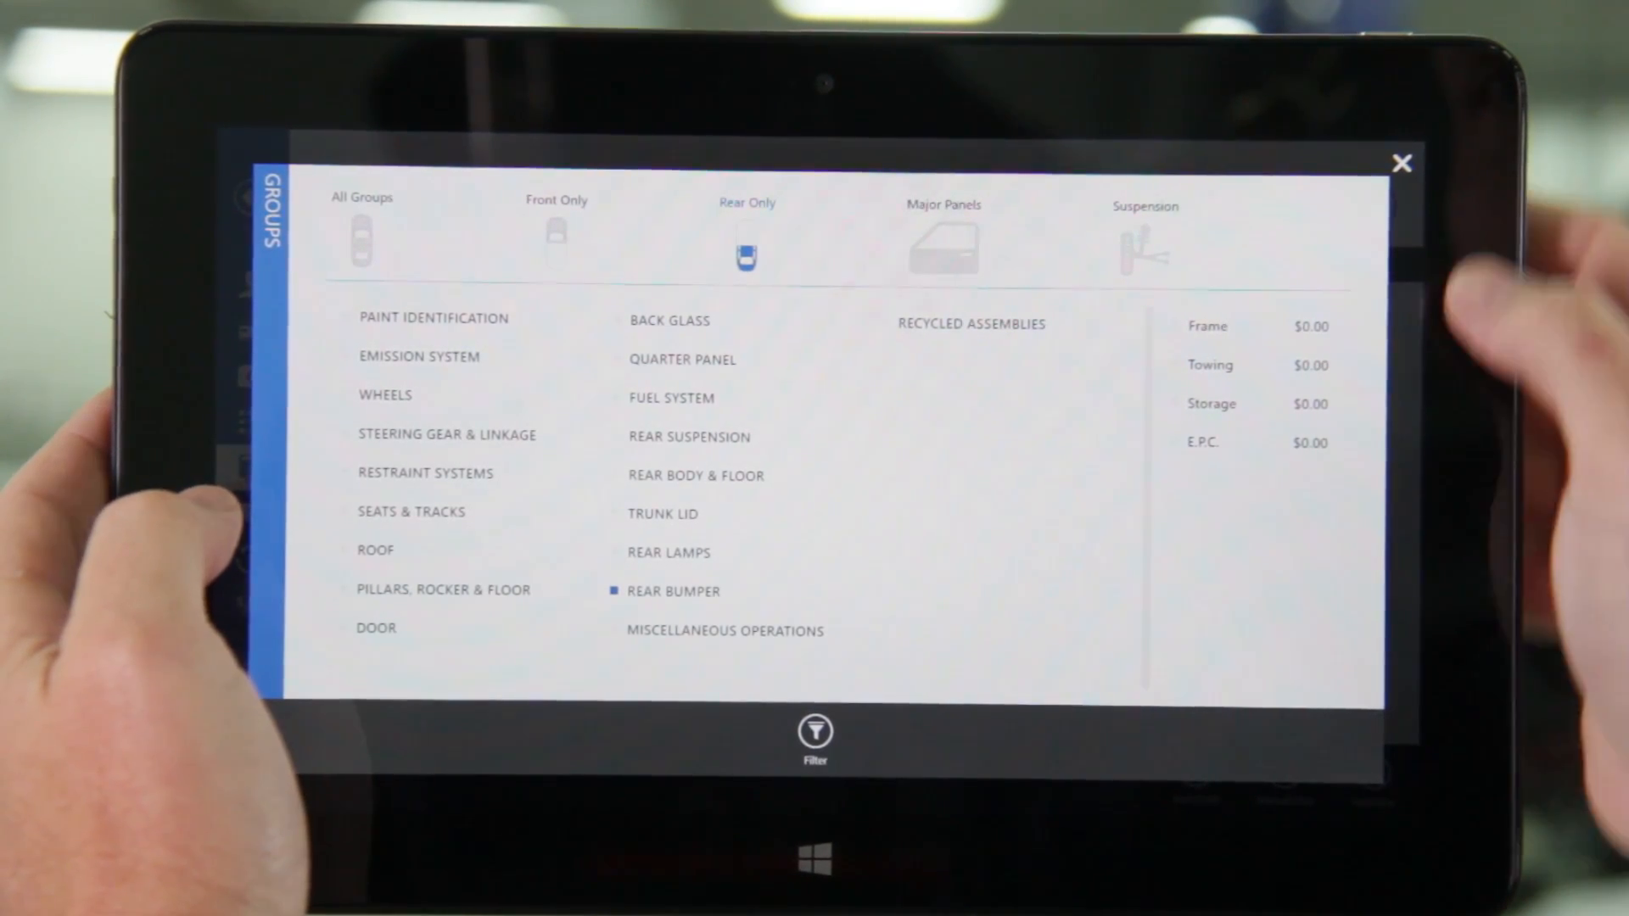
Close the parts catalogue, select the Replace Bumper cover line, and view estimate totals
left_click(1402, 163)
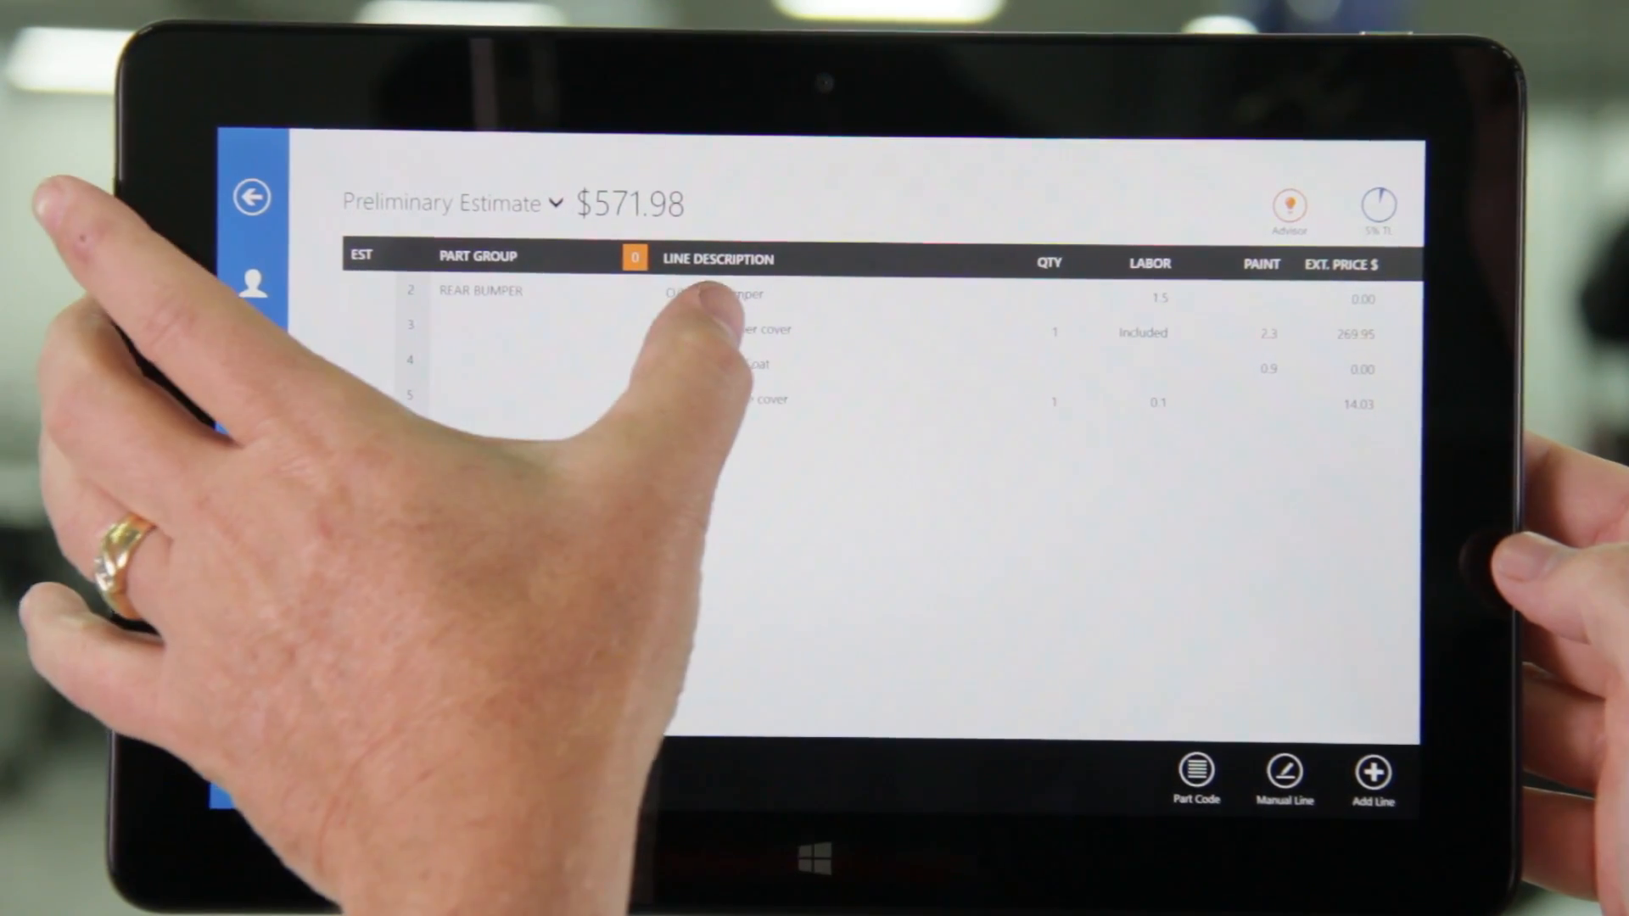
left_click(727, 330)
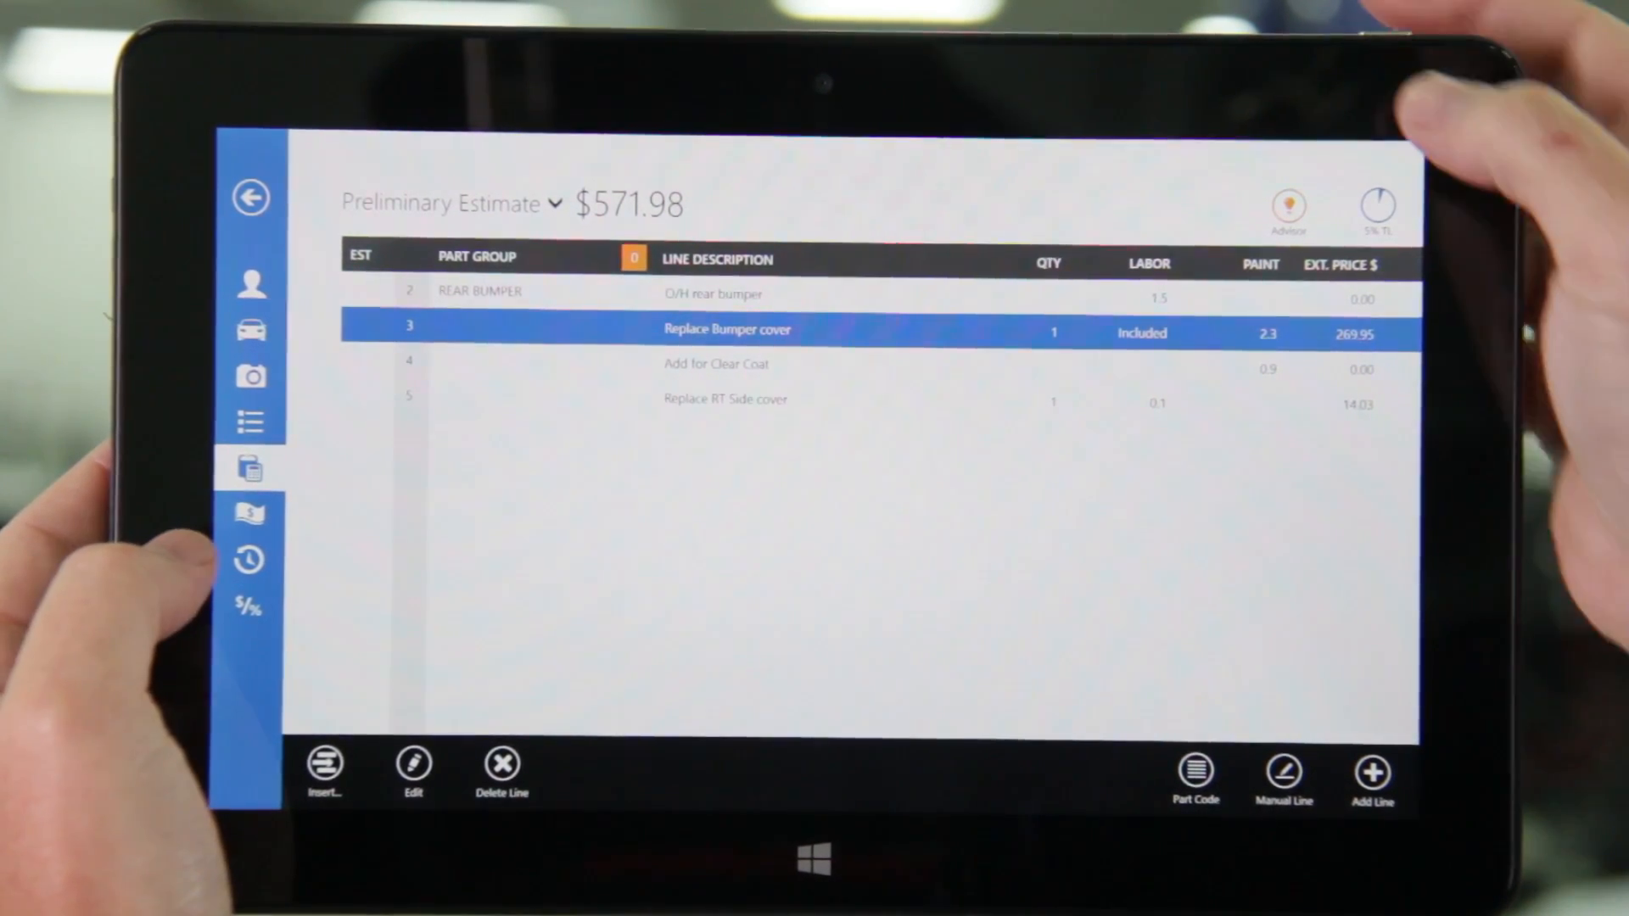
left_click(251, 197)
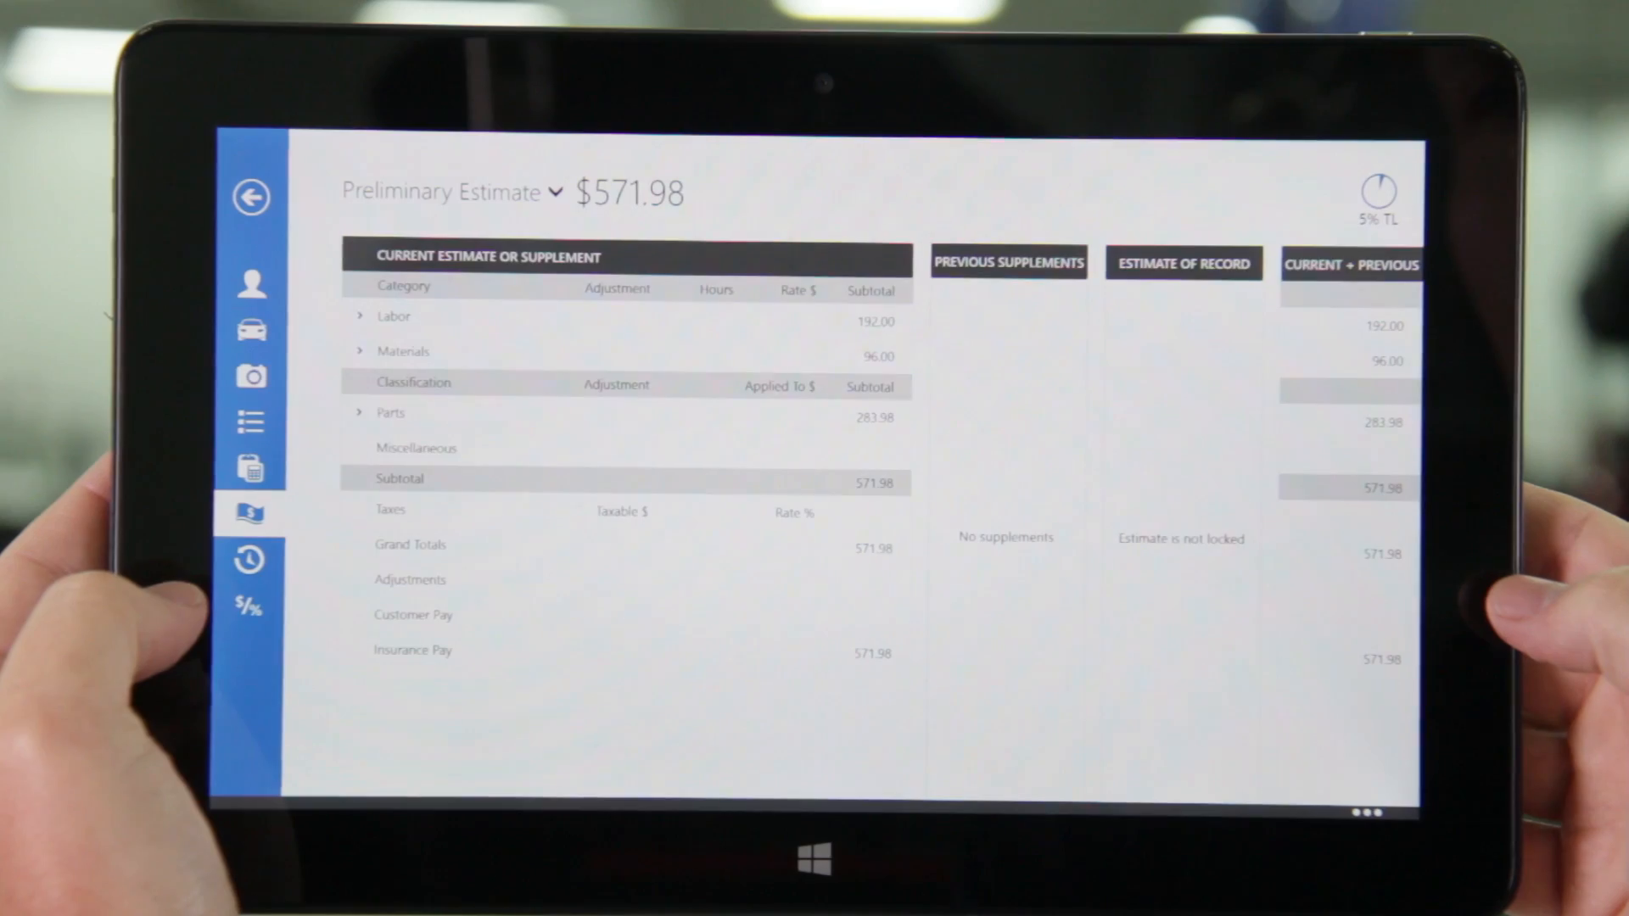
Review the $571.98 totals, then show the workfile's events log
left_click(249, 559)
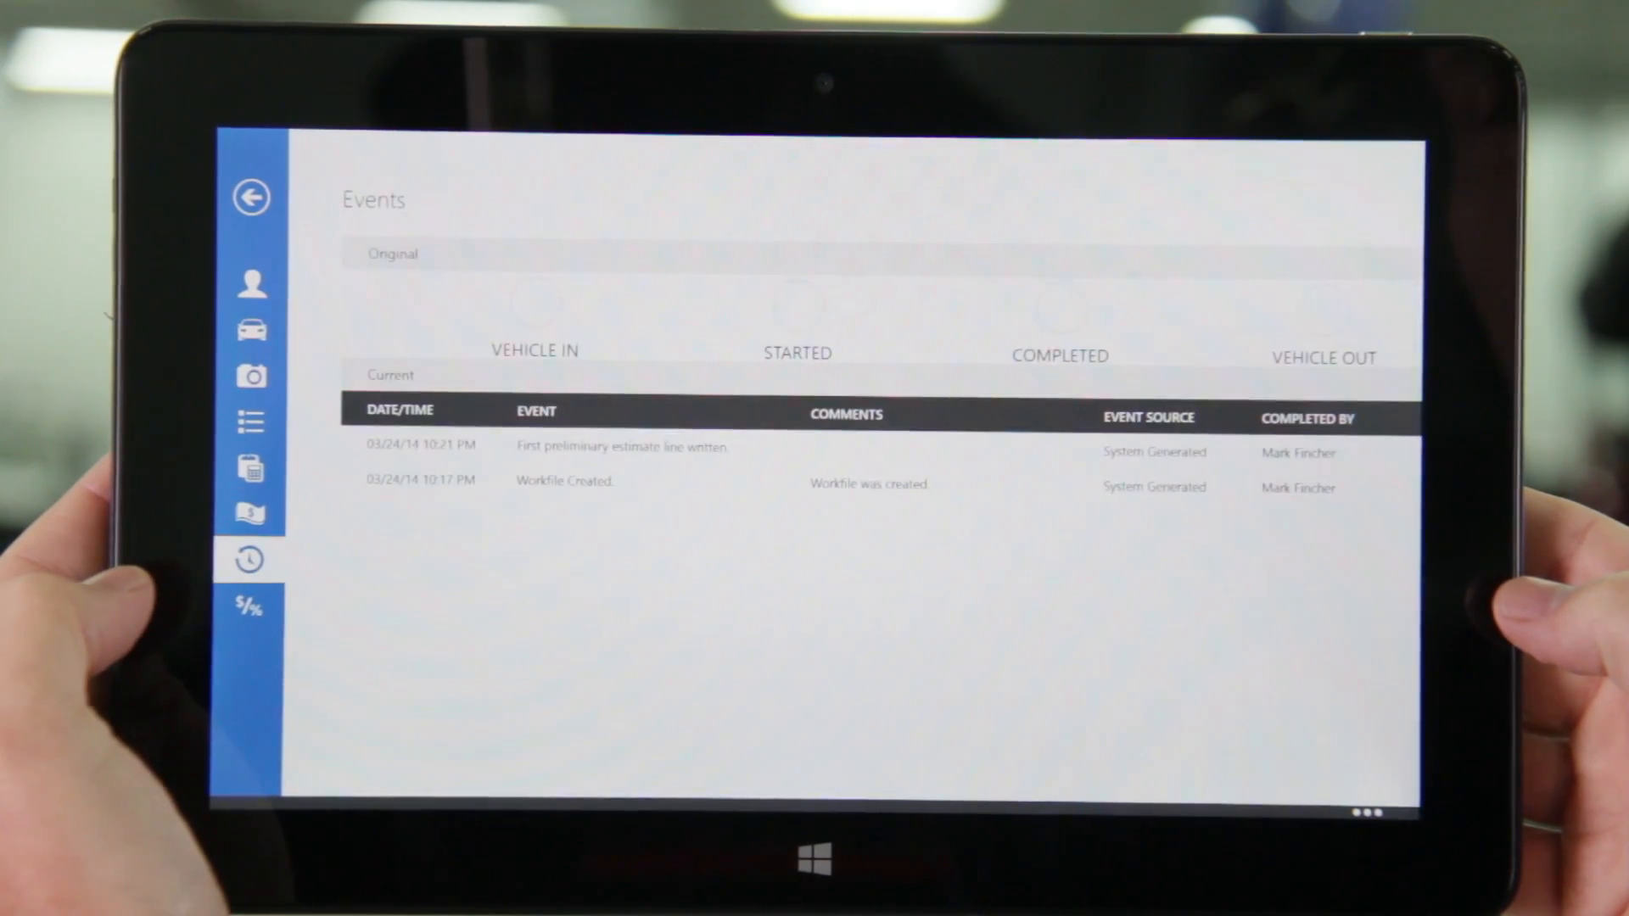